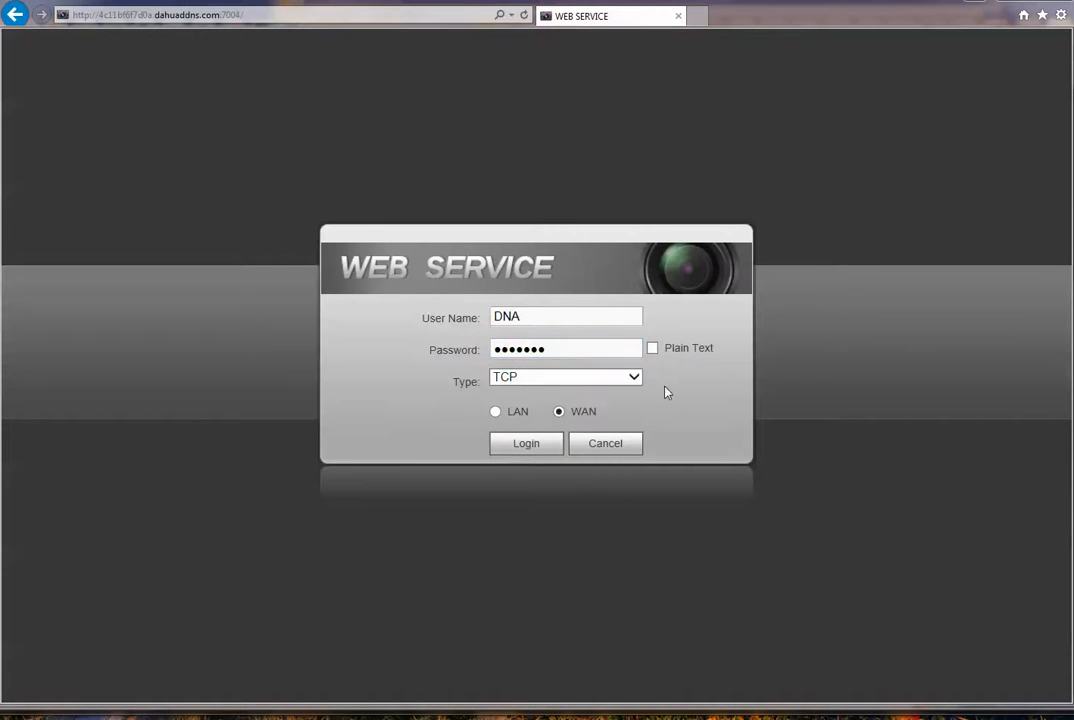
pyautogui.moveTo(526, 444)
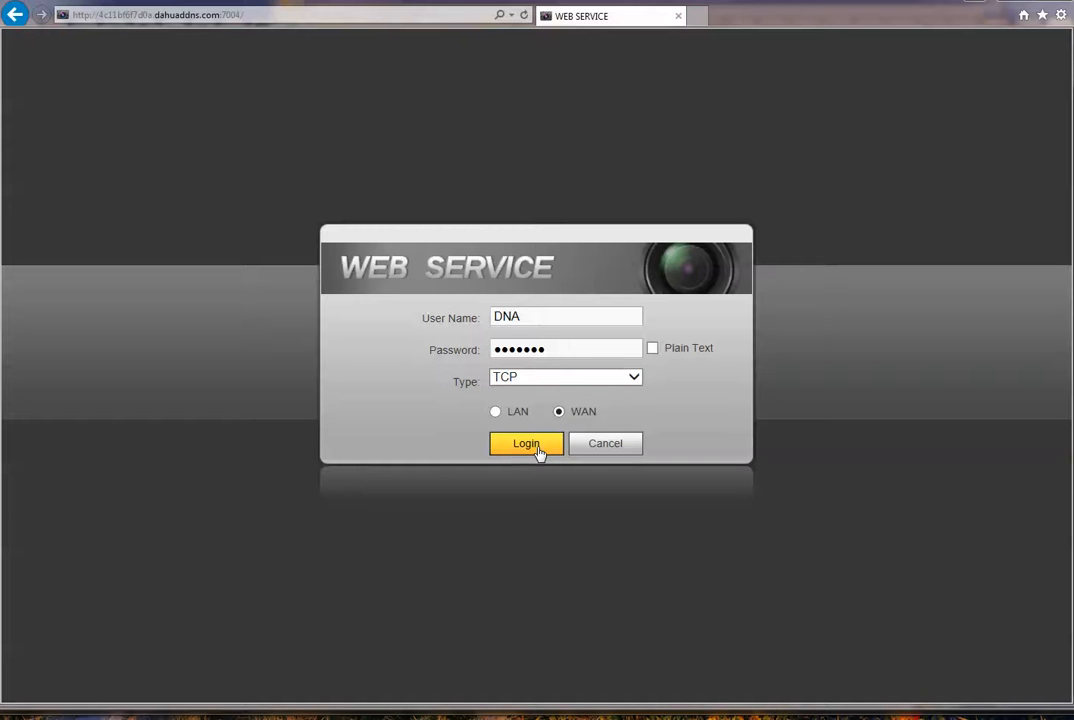
pyautogui.moveTo(948, 386)
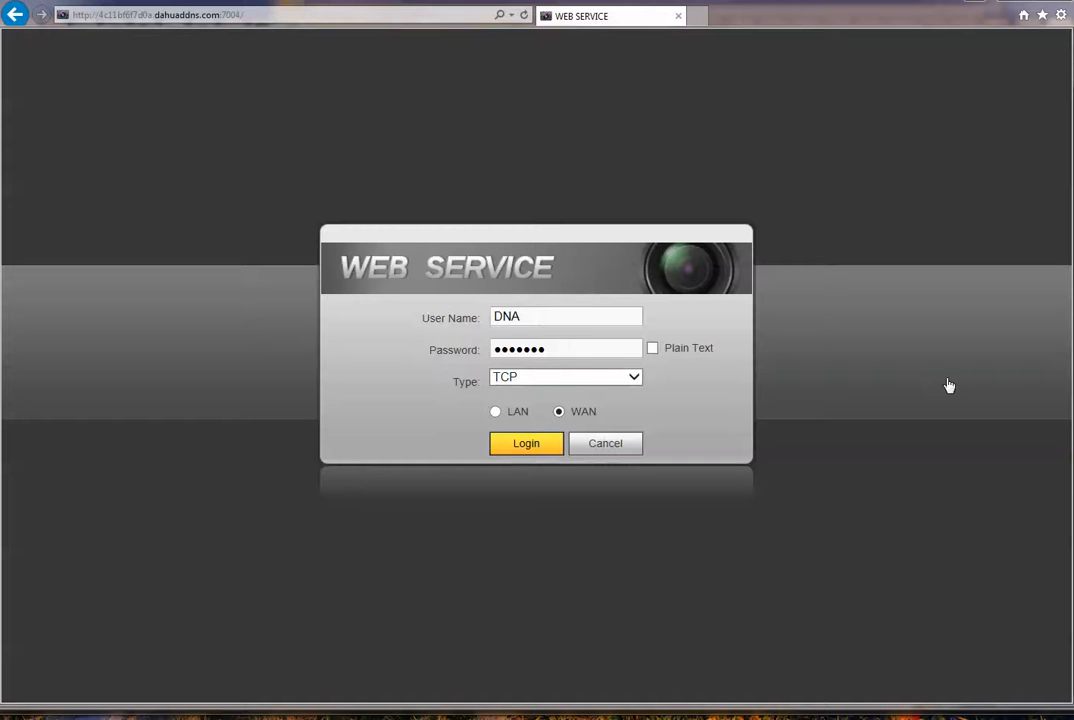
# Step: Log in to the recorder and reach the split-screen layout choices under the live preview
pyautogui.click(526, 444)
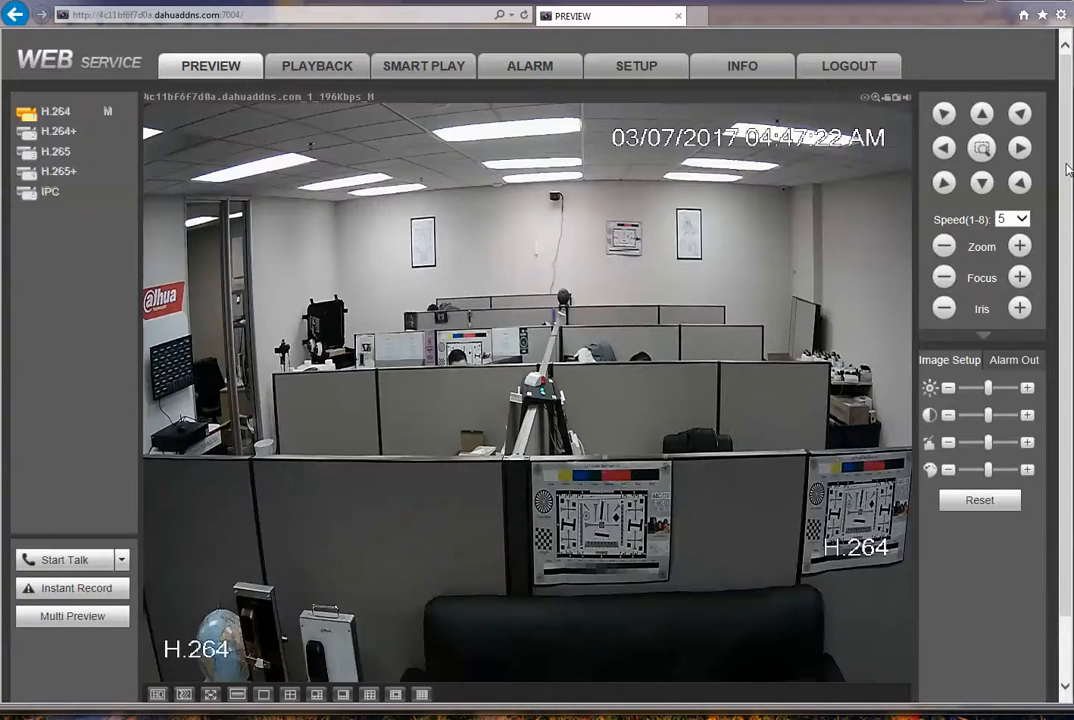
pyautogui.scroll(-3)
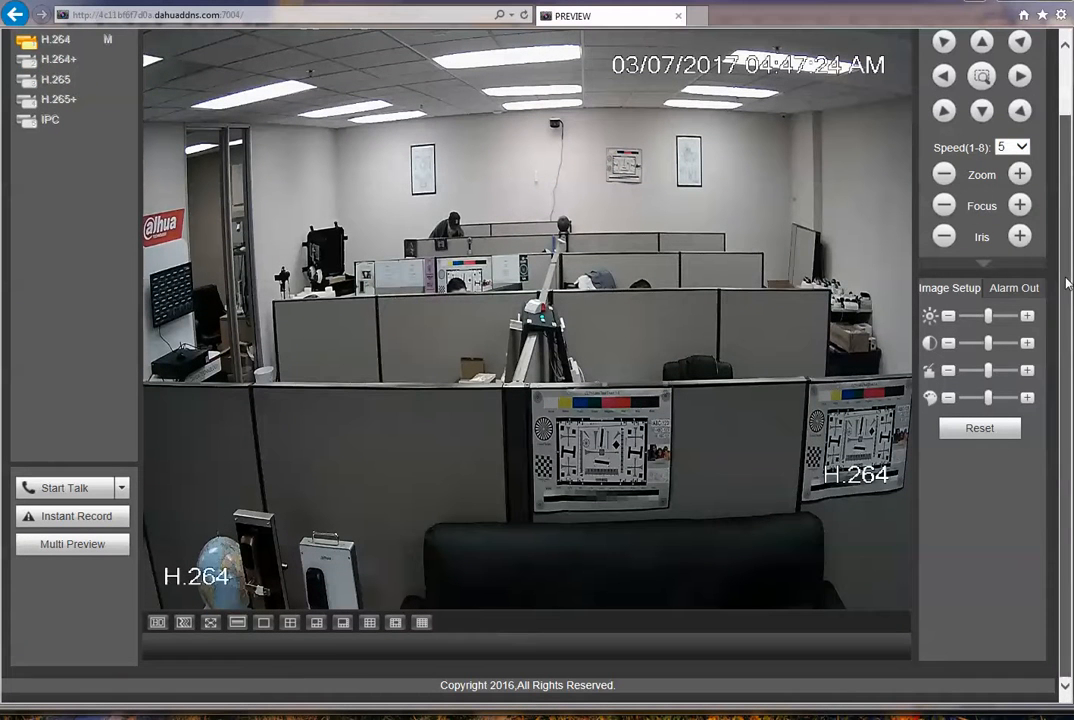
pyautogui.click(290, 622)
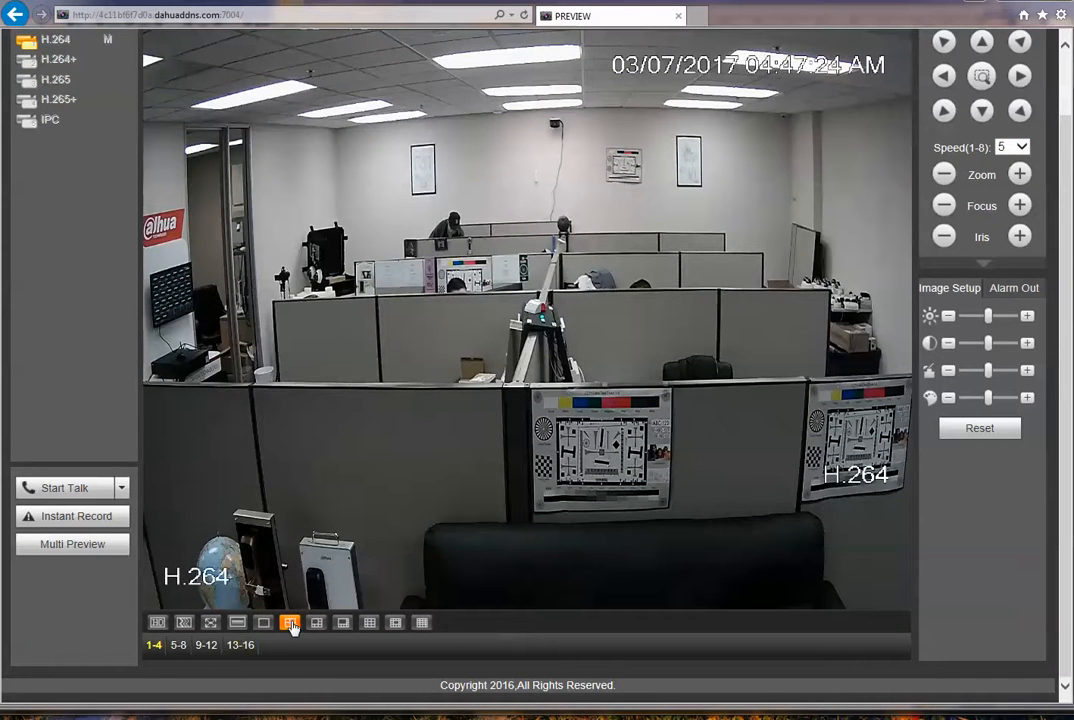
# Step: Show channels 1-4 (H.264, H.264+, H.265, H.265+) together in a four-way live grid
pyautogui.click(288, 622)
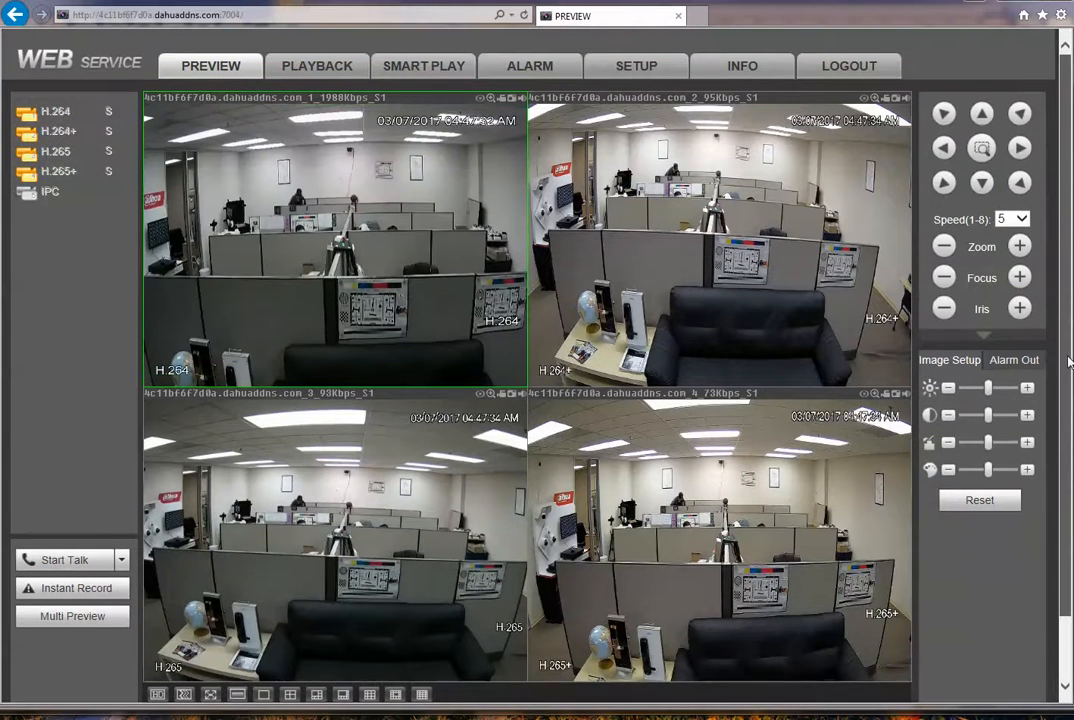
pyautogui.moveTo(150, 312)
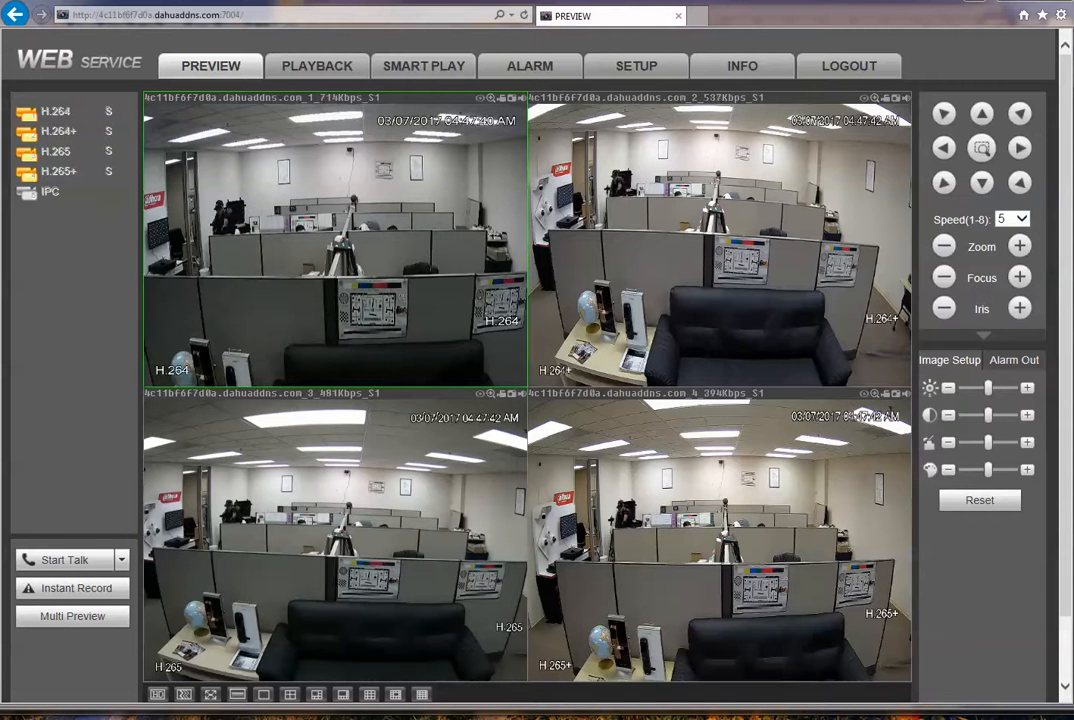
pyautogui.click(56, 112)
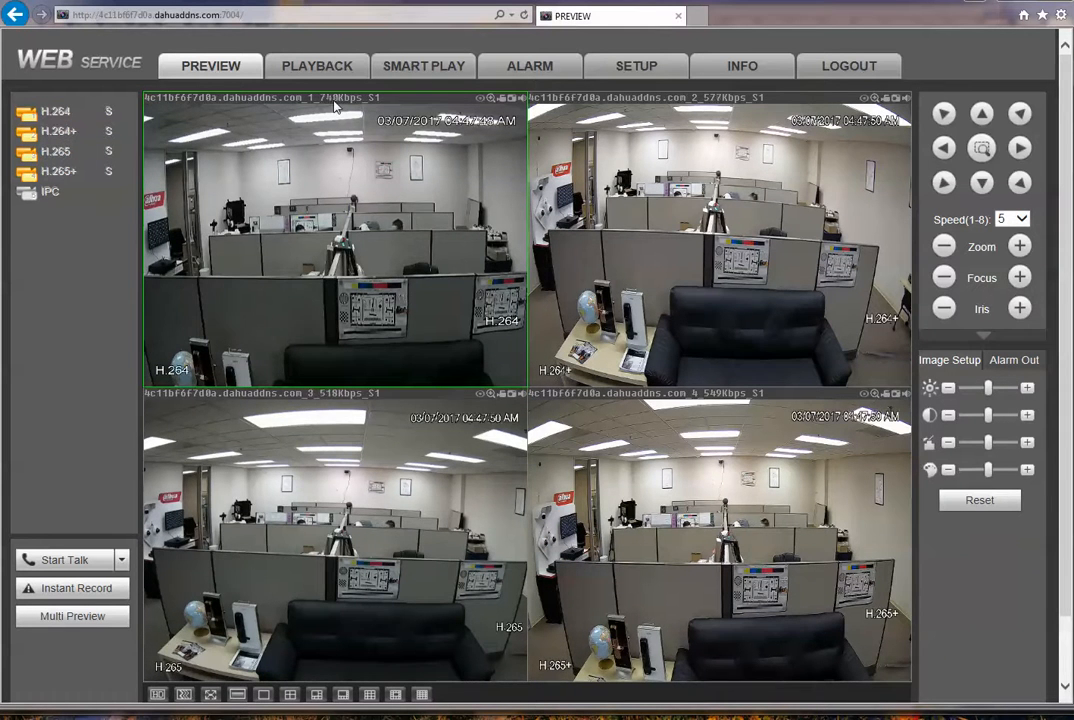
pyautogui.click(56, 112)
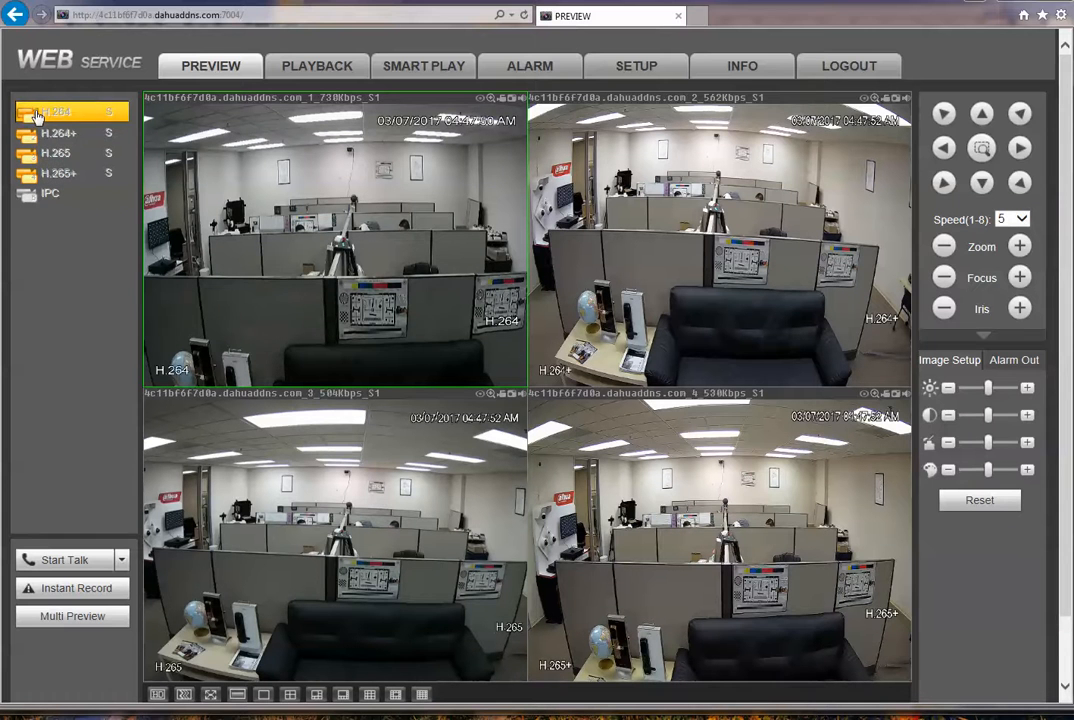
pyautogui.click(58, 132)
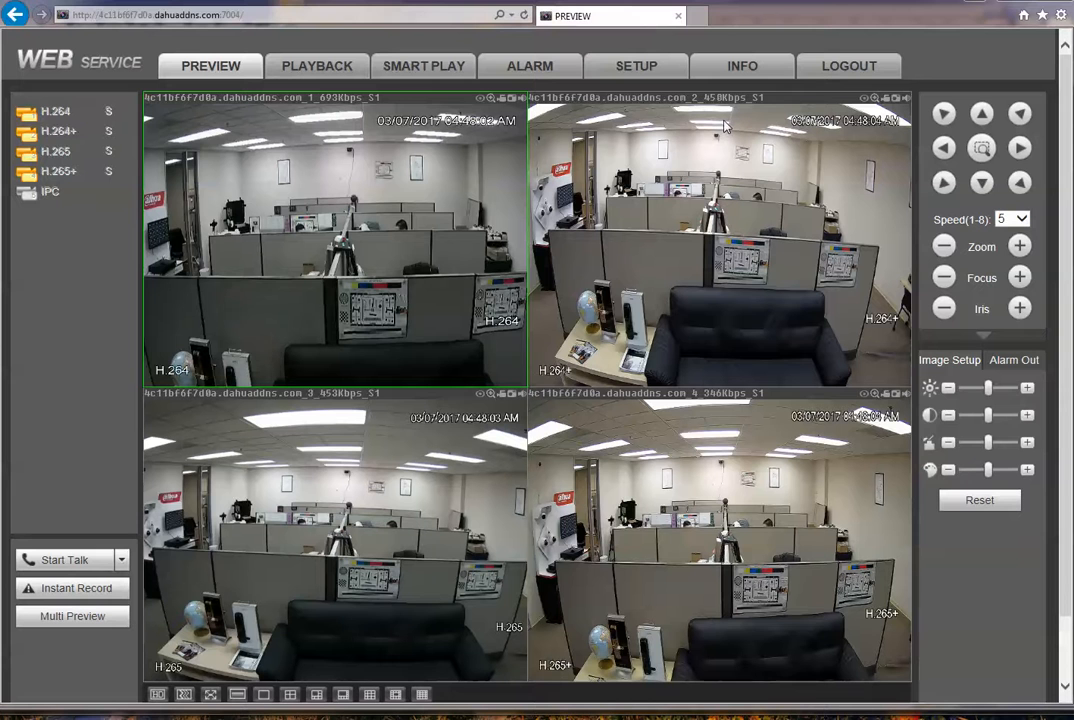
pyautogui.moveTo(390, 464)
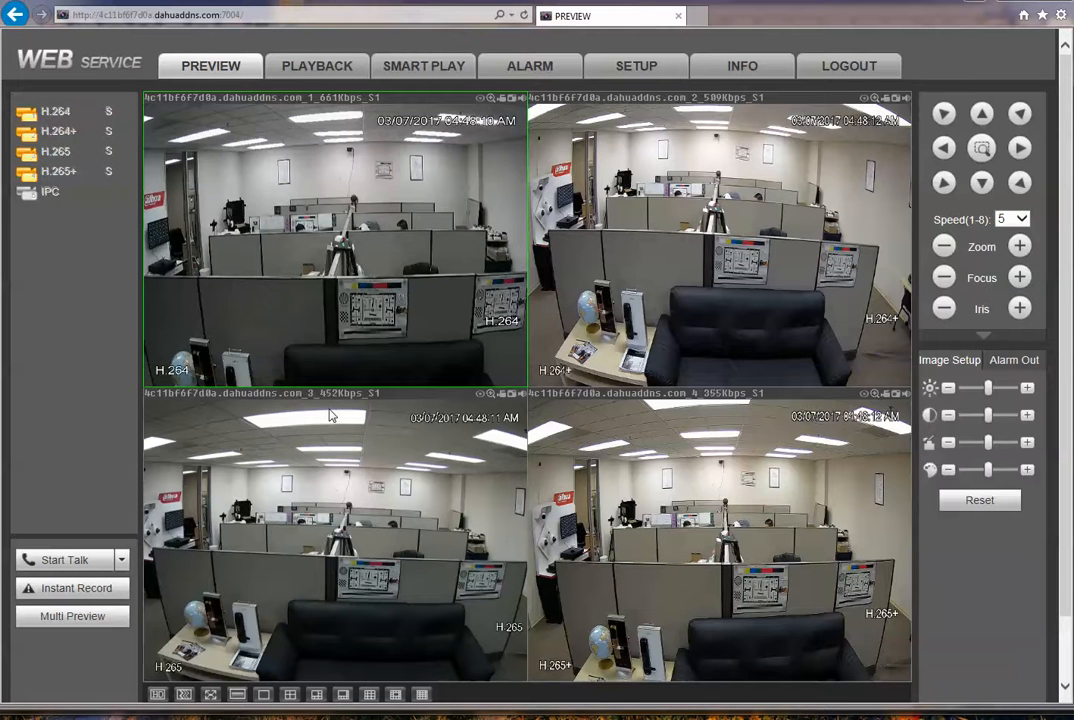
pyautogui.moveTo(720, 424)
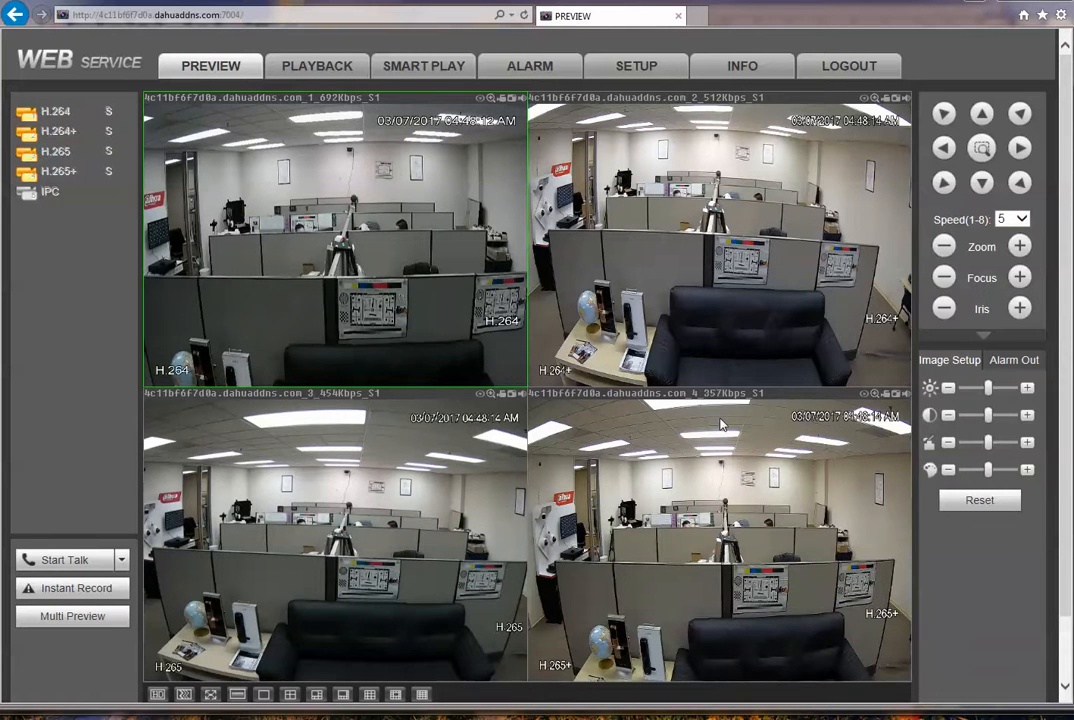
pyautogui.moveTo(710, 410)
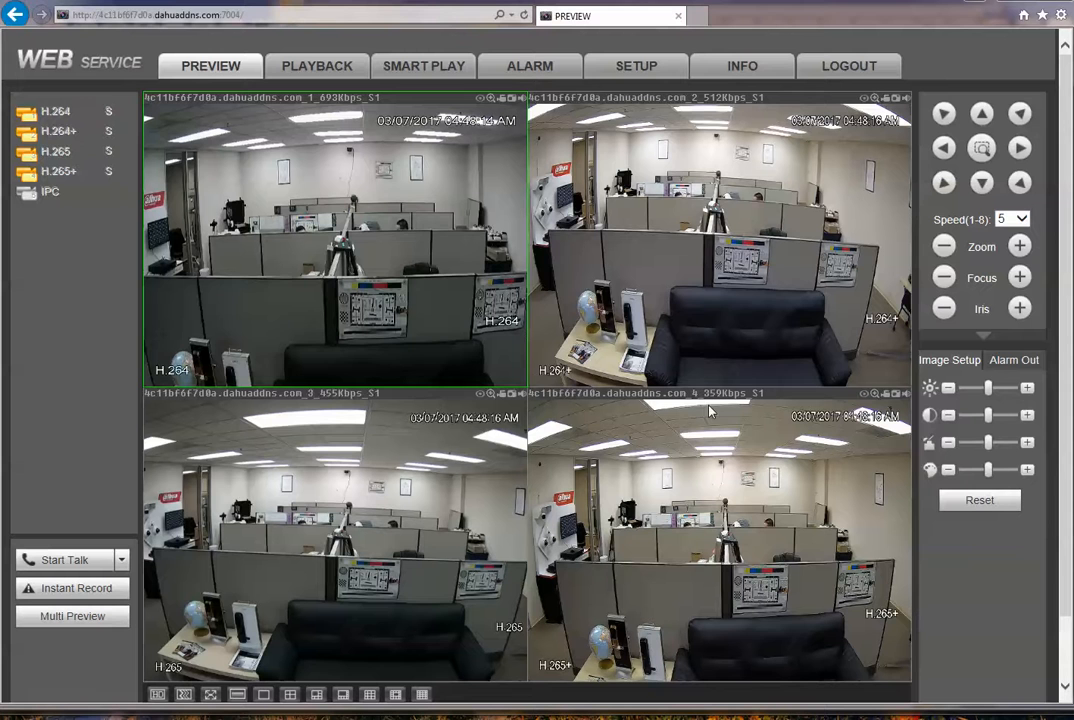
pyautogui.moveTo(724, 408)
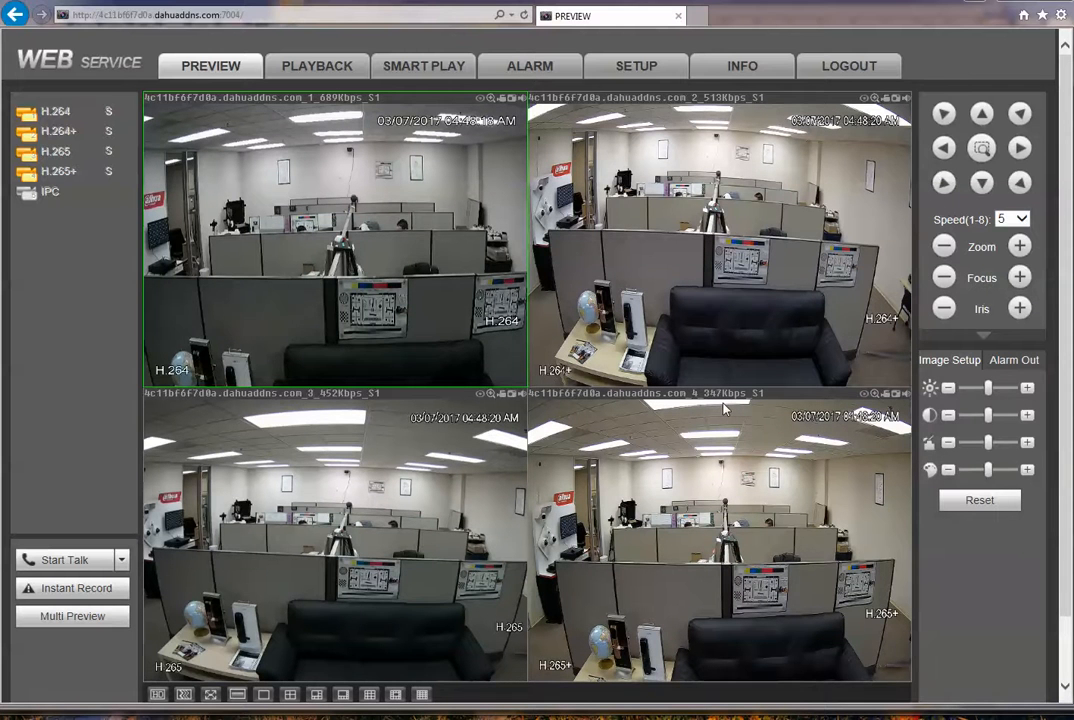
pyautogui.moveTo(128, 92)
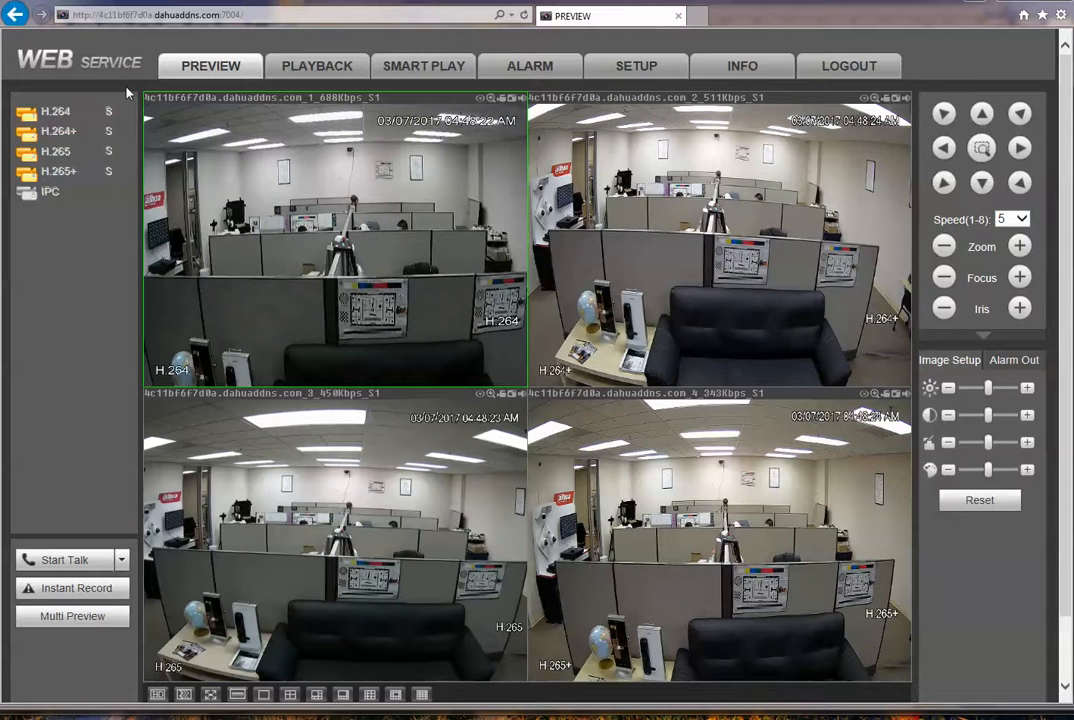
pyautogui.click(56, 112)
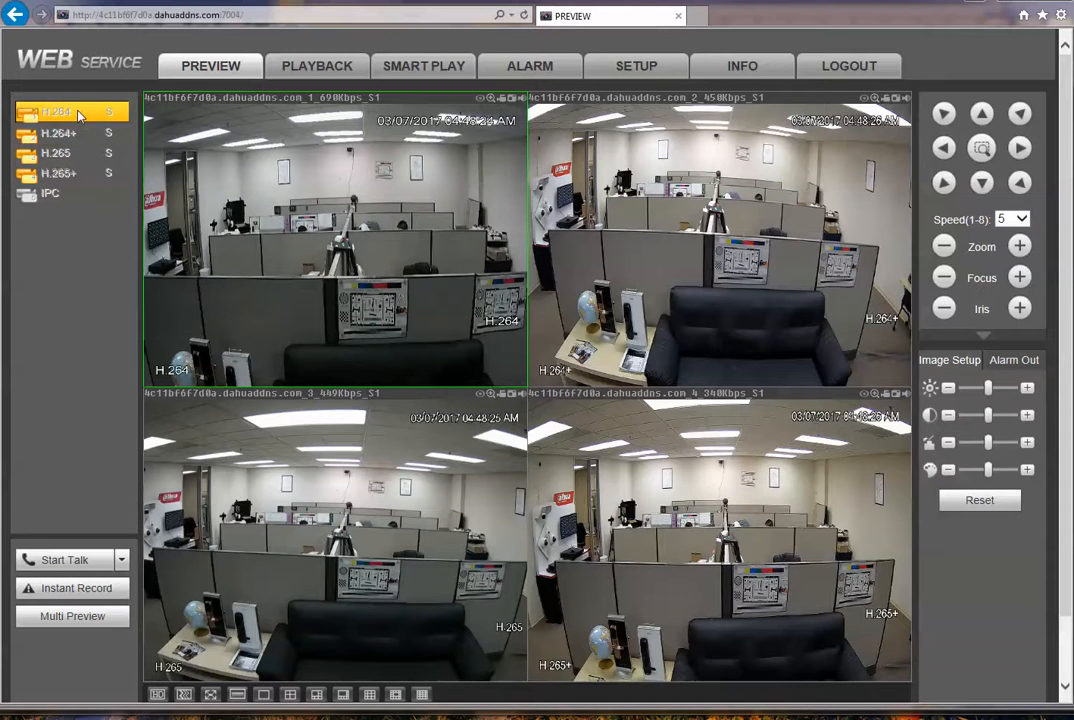
pyautogui.click(60, 132)
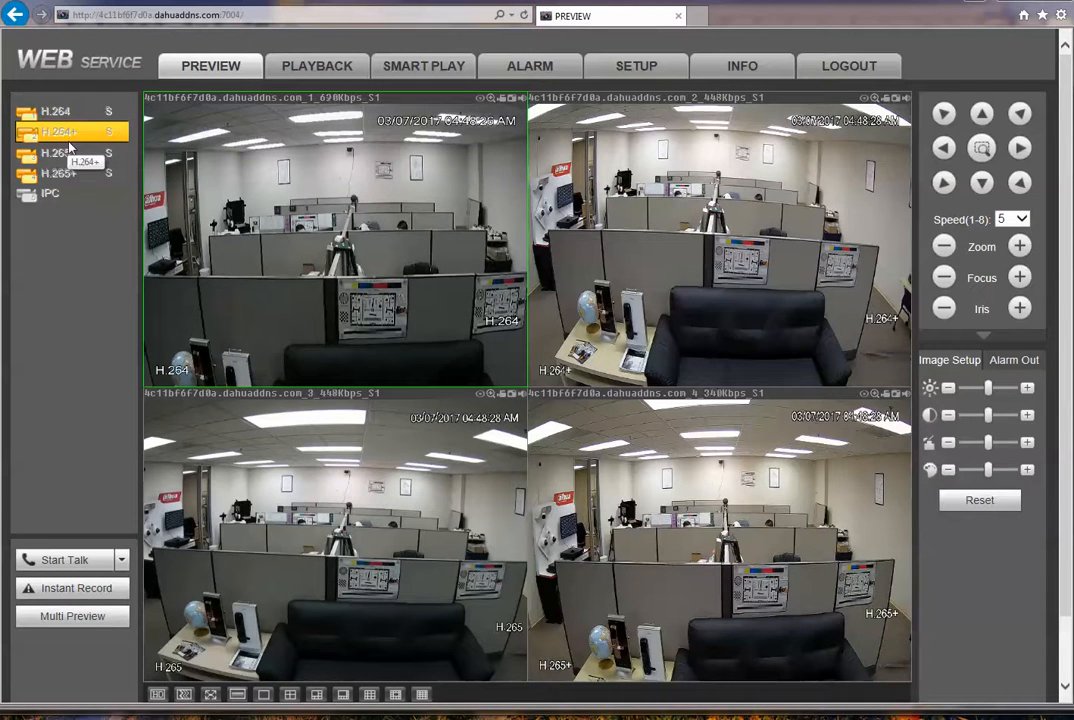
pyautogui.click(60, 152)
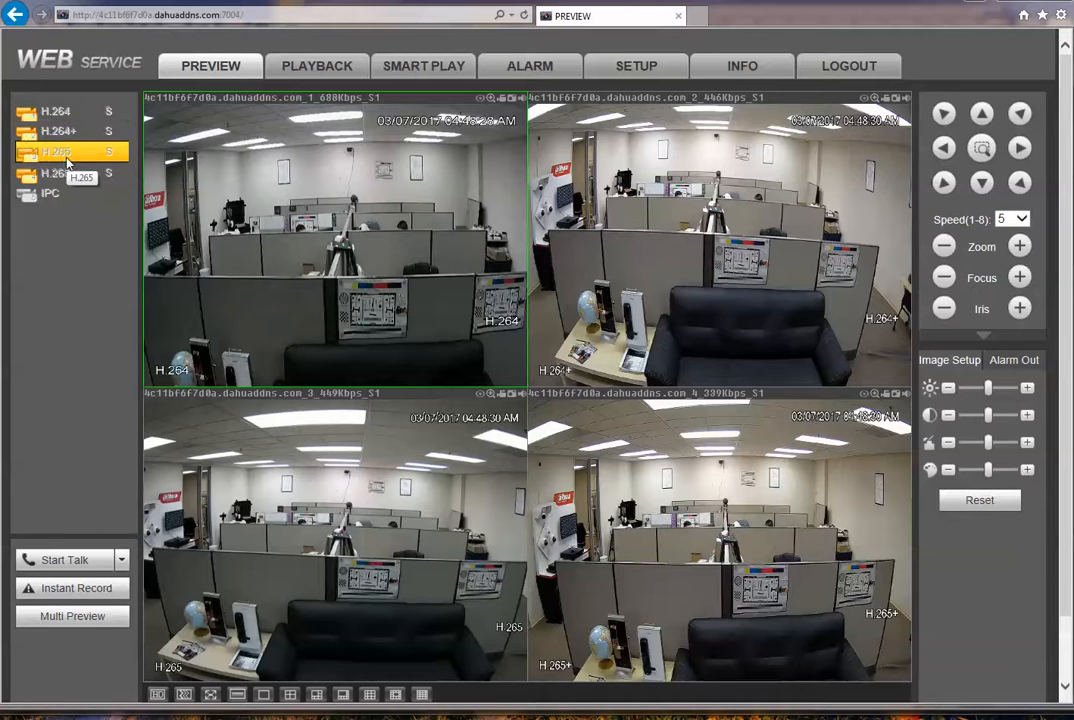
pyautogui.click(56, 172)
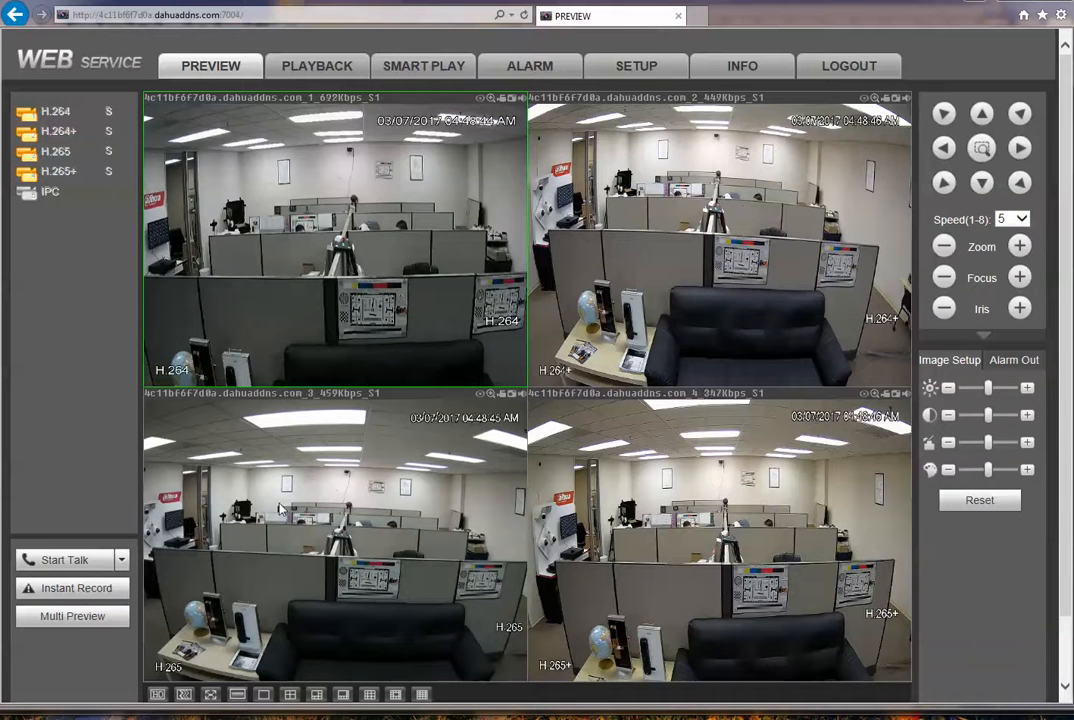
pyautogui.moveTo(320, 458)
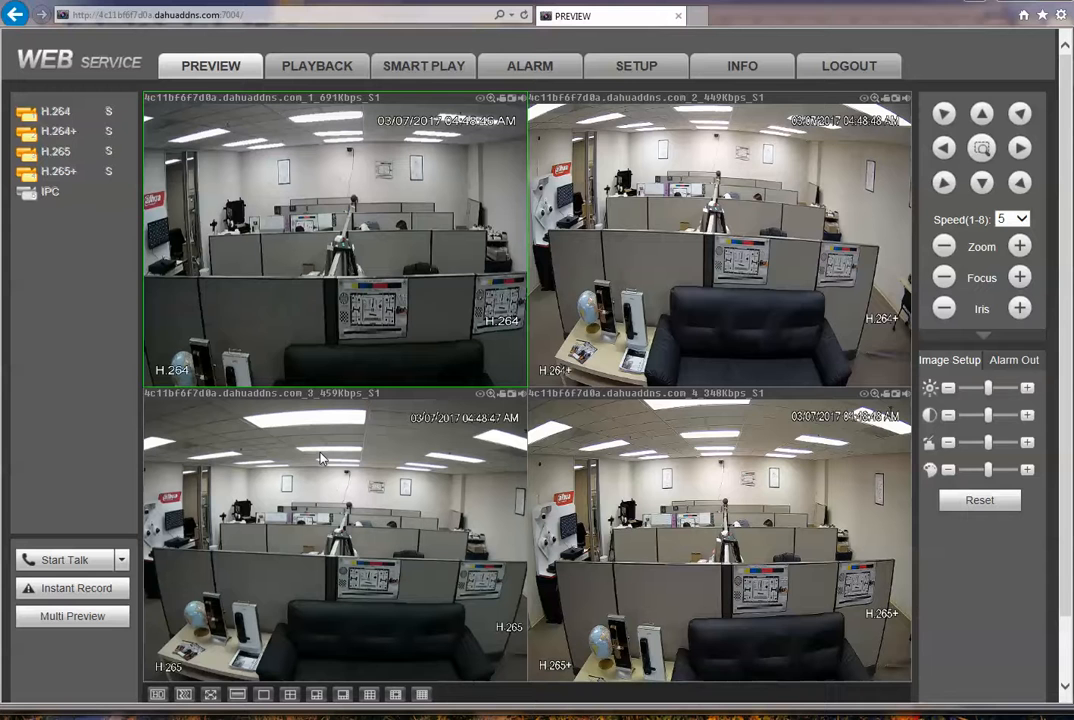
pyautogui.moveTo(378, 178)
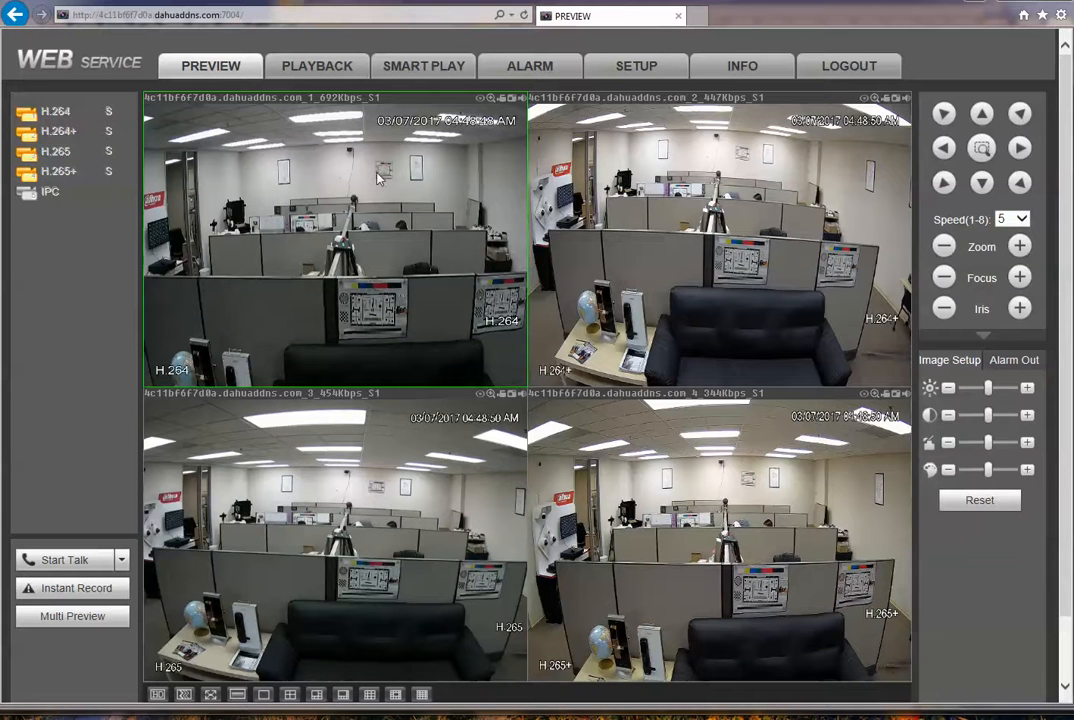
pyautogui.moveTo(352, 168)
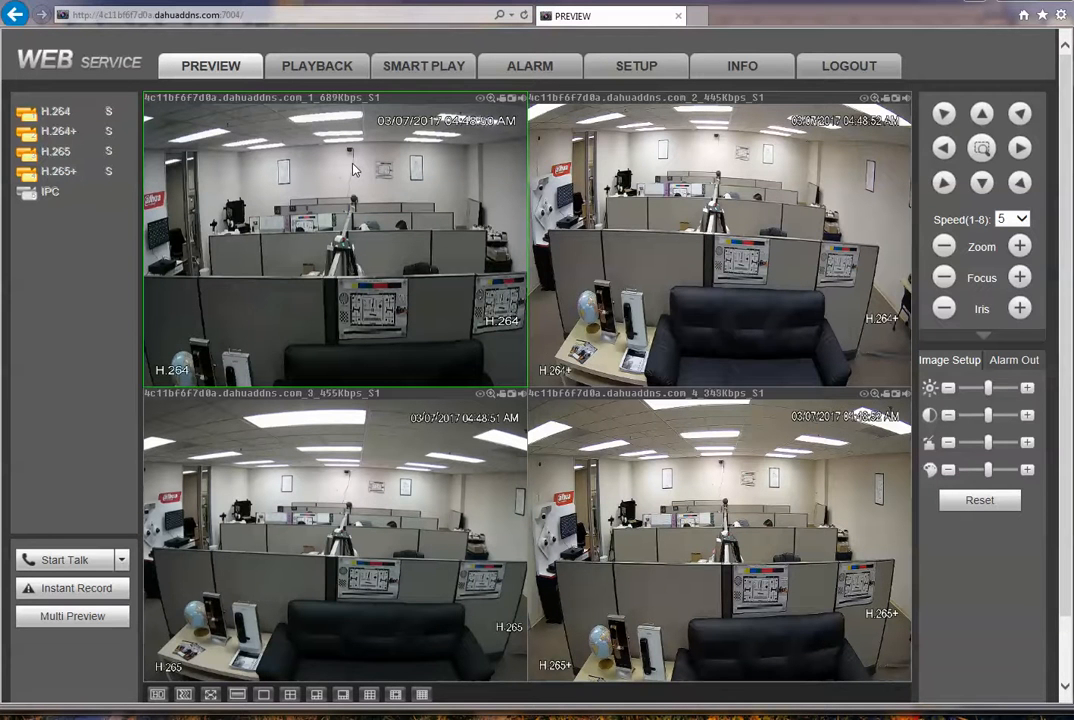